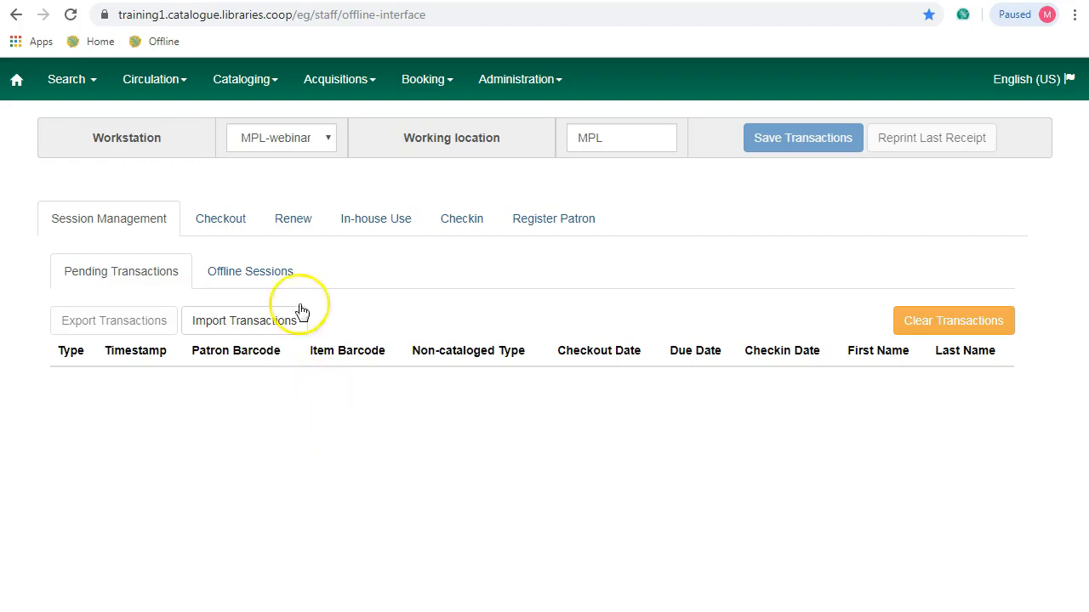
{"action": "mouse_move", "coordinate": [164, 41]}
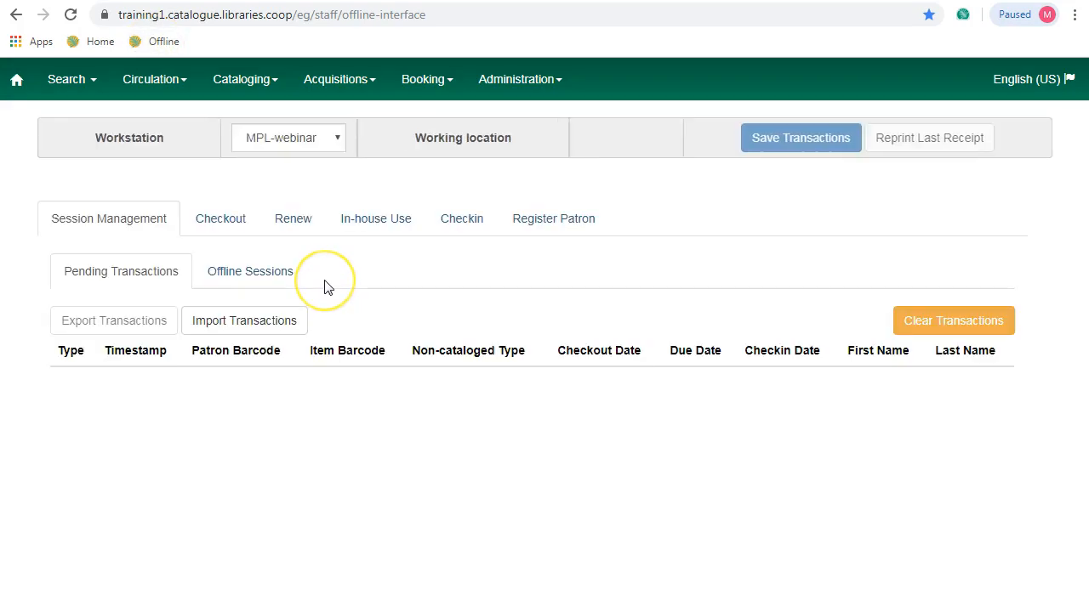
Step: Switch the offline interface from pending transactions to the Checkout form
{"action": "left_click", "coordinate": [221, 218]}
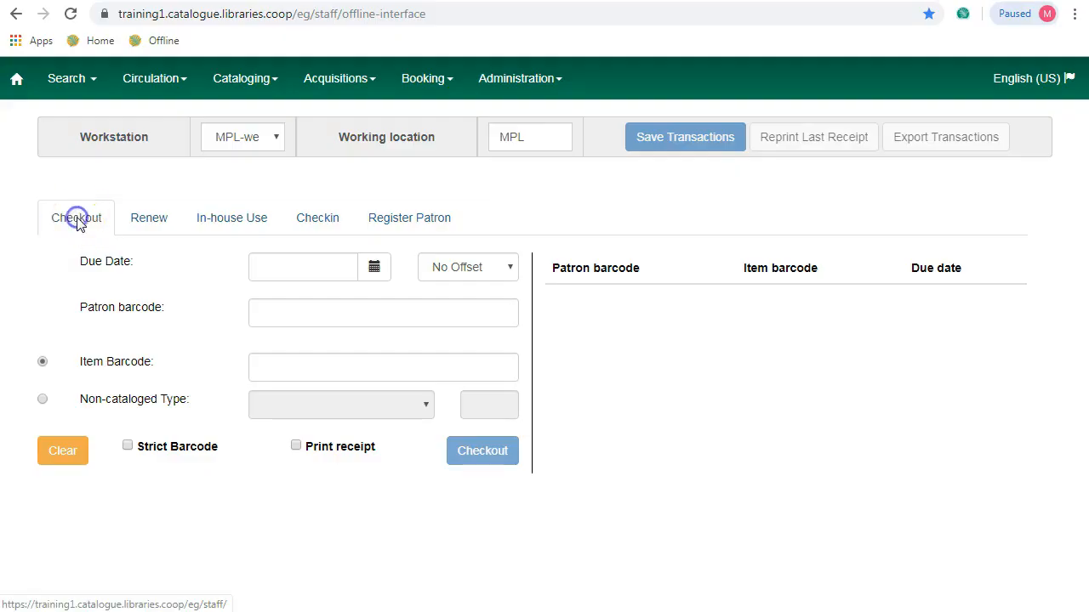
{"action": "left_click", "coordinate": [302, 265]}
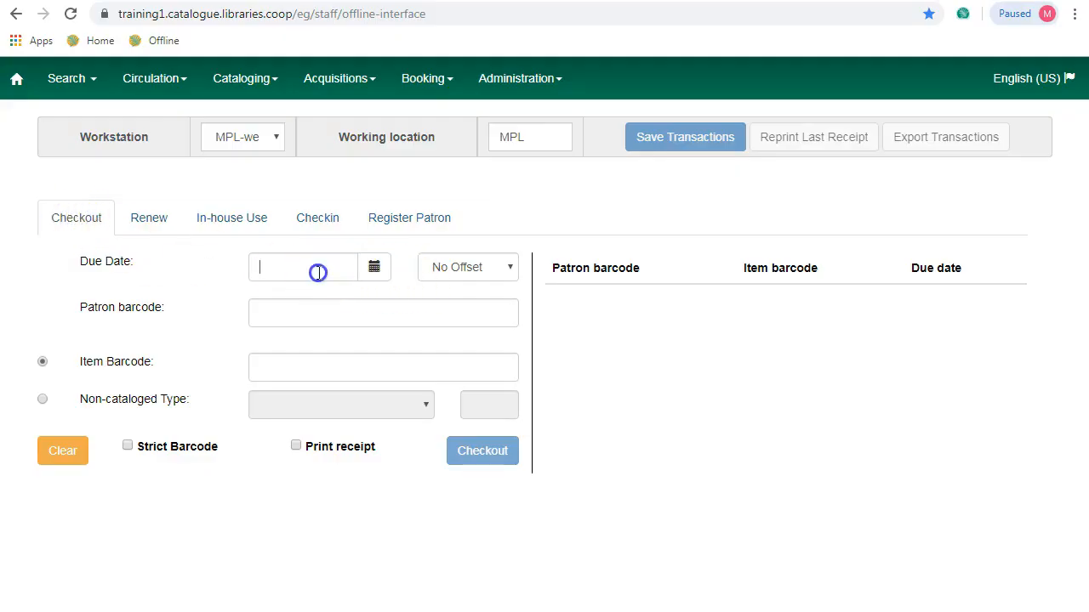
{"action": "left_click", "coordinate": [468, 268]}
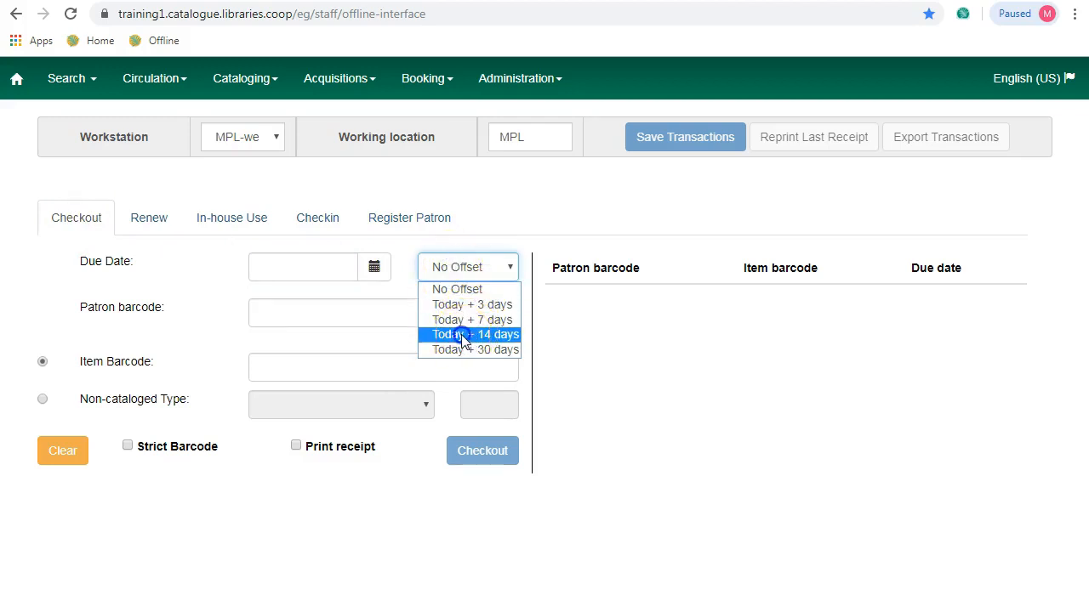
{"action": "left_click", "coordinate": [471, 333]}
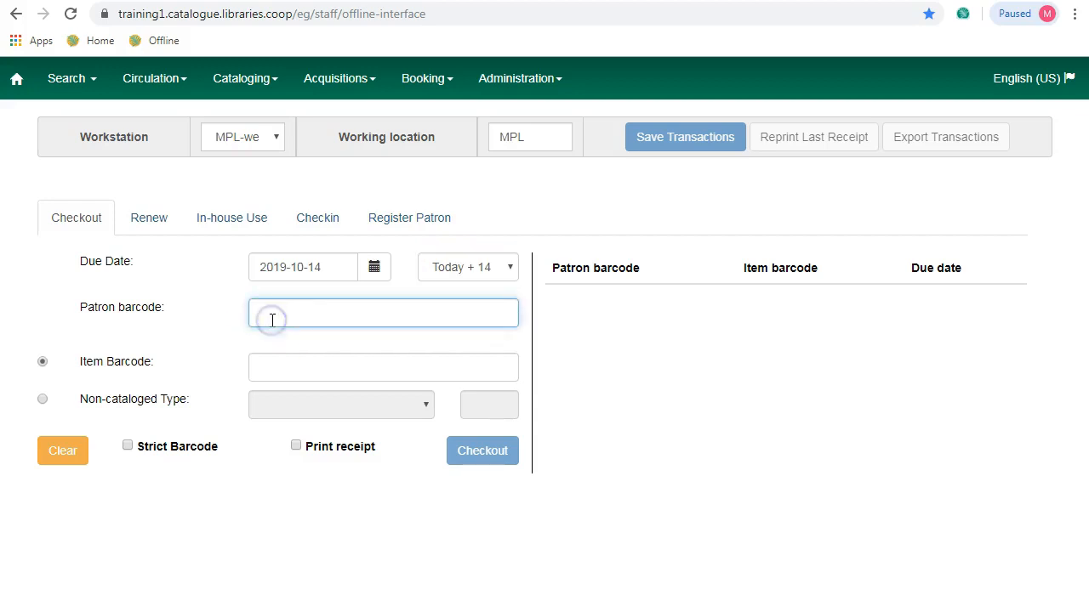
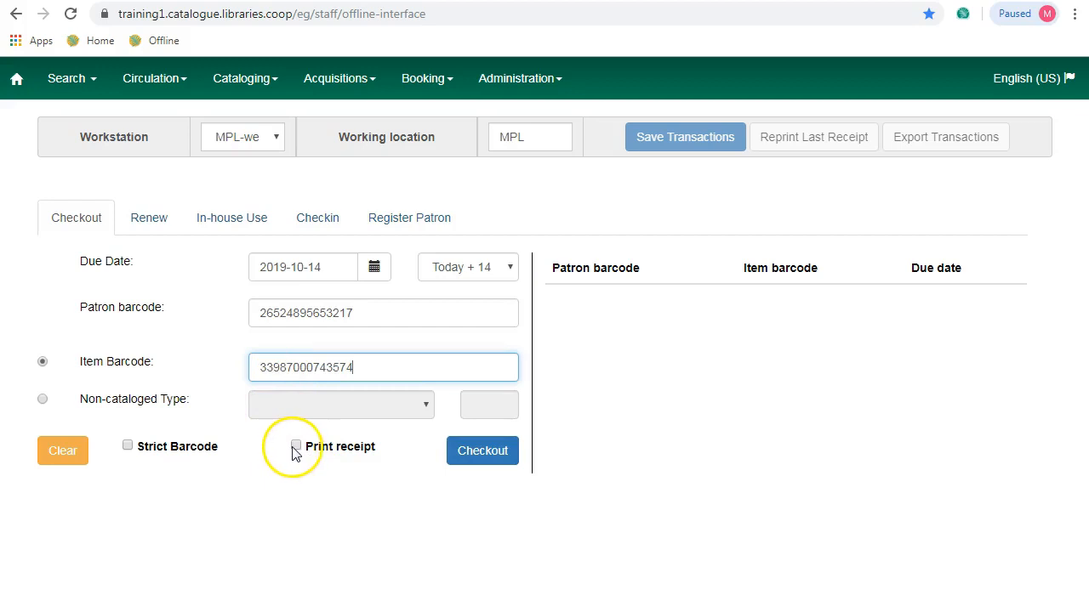
{"action": "left_click", "coordinate": [296, 446]}
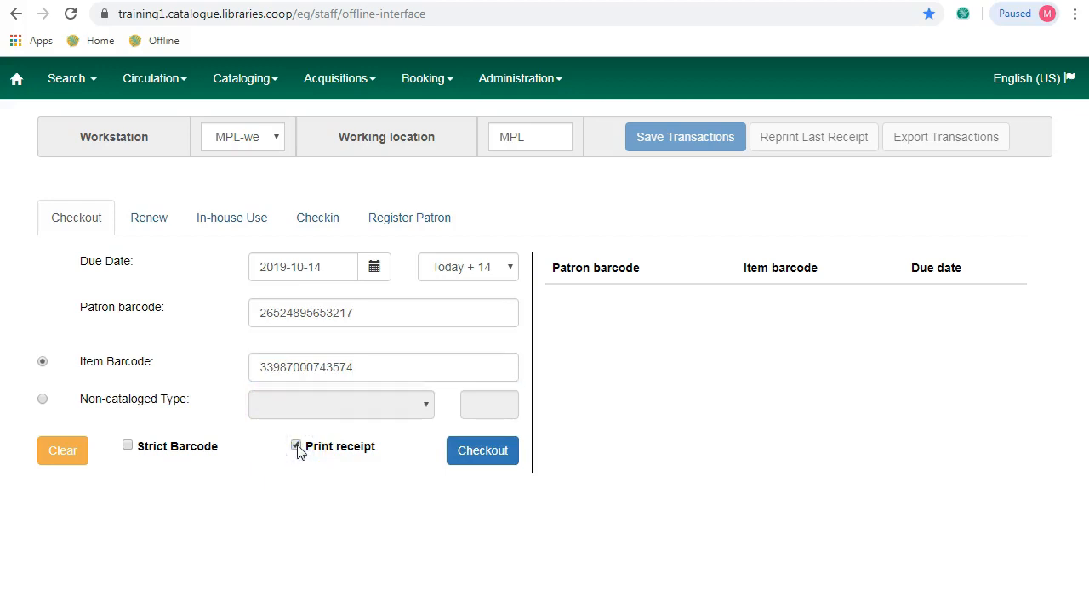
{"action": "left_click", "coordinate": [483, 451]}
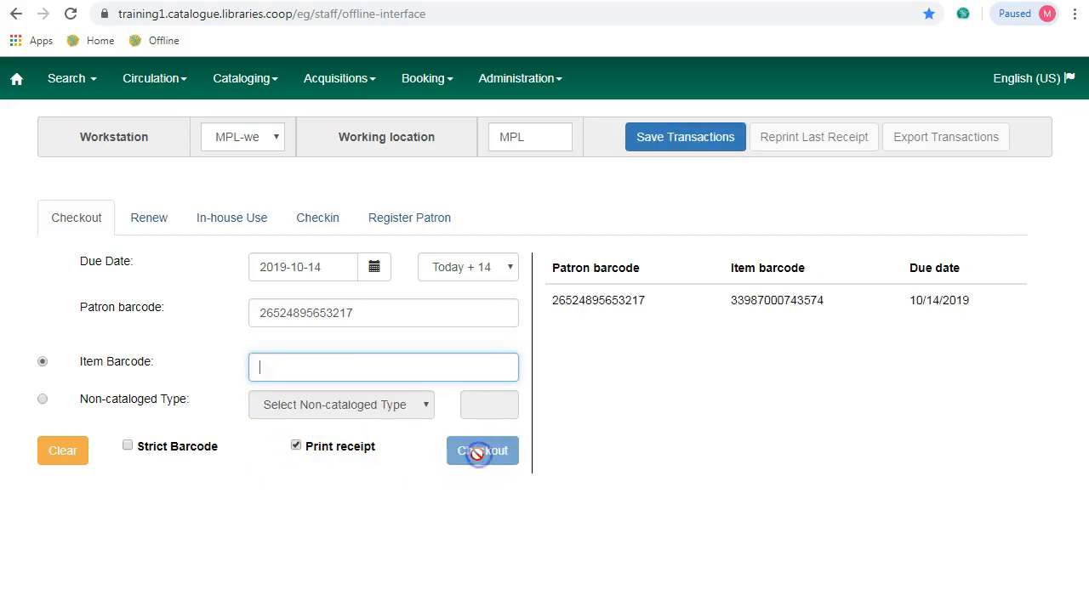
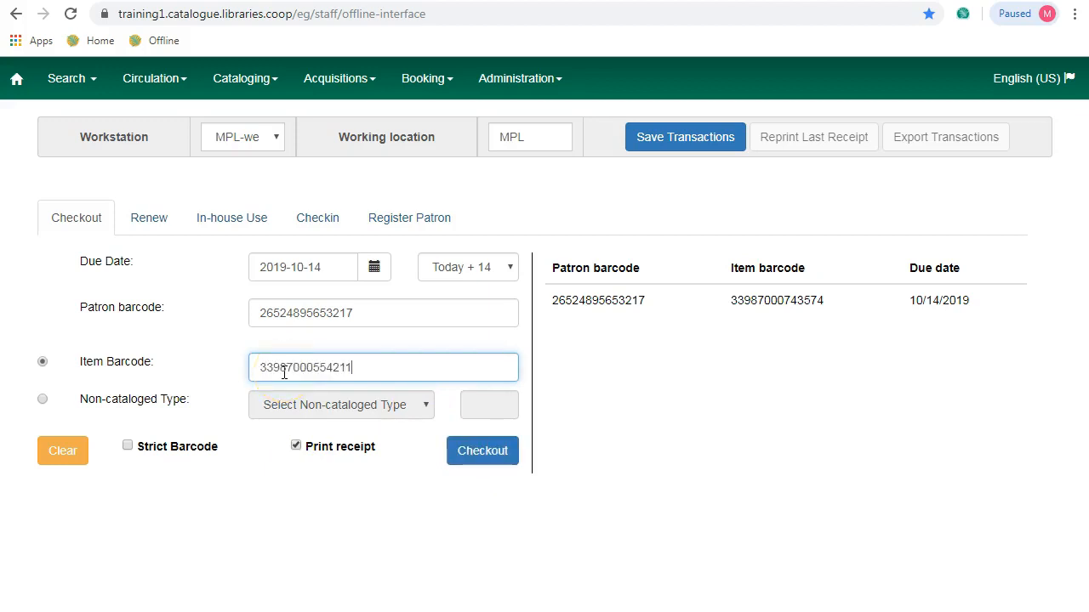
{"action": "left_click", "coordinate": [483, 451]}
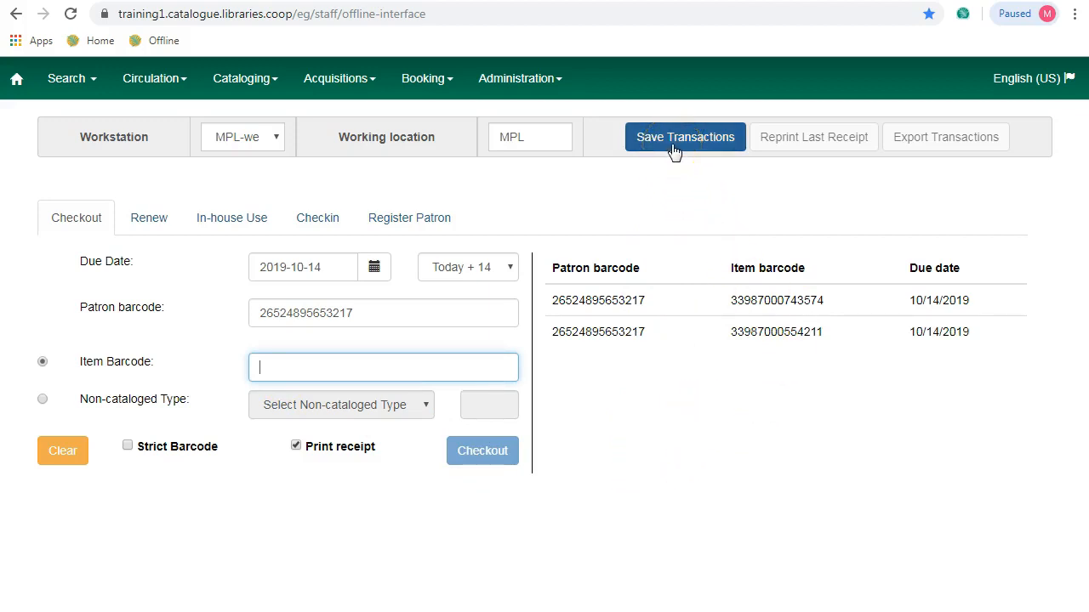
{"action": "left_click", "coordinate": [684, 136]}
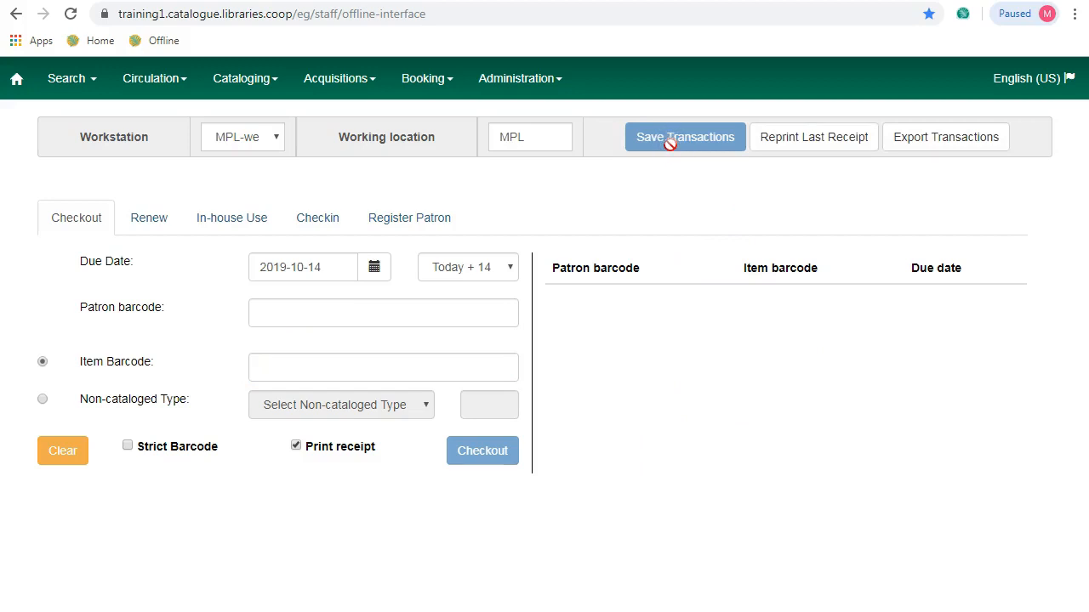